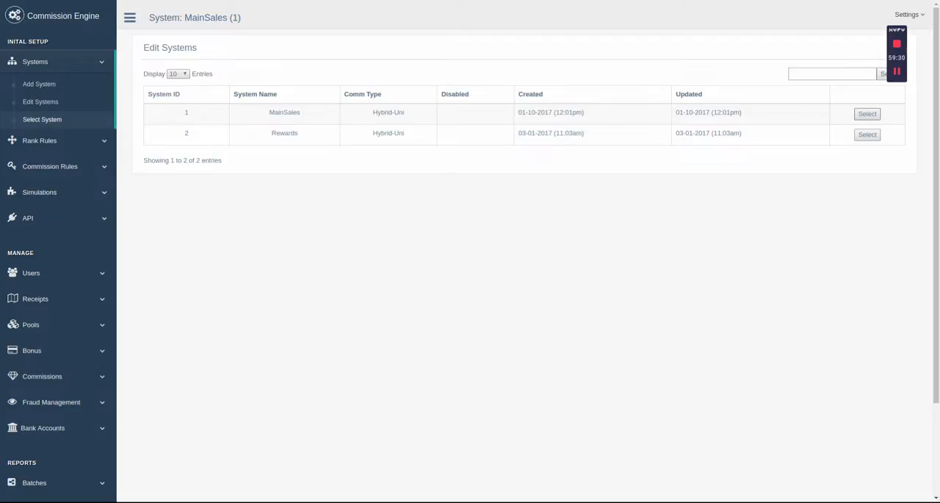
pyautogui.moveTo(867, 115)
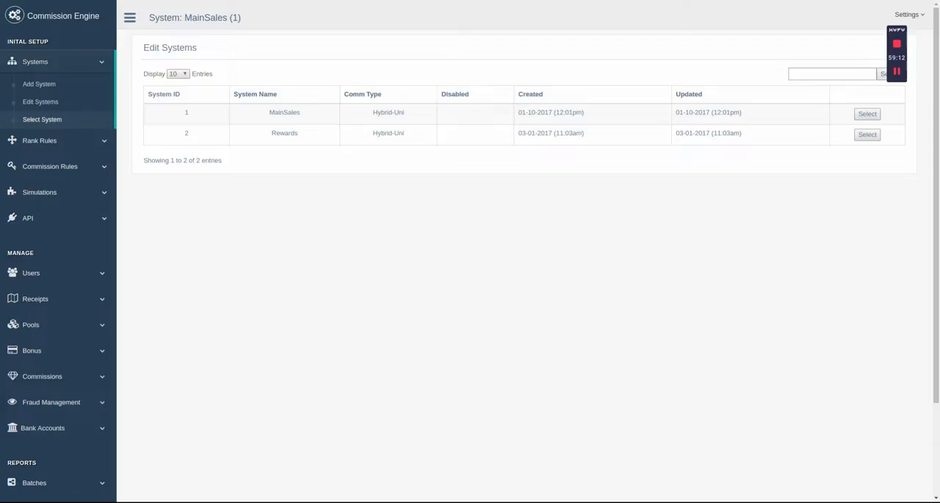
pyautogui.moveTo(206, 138)
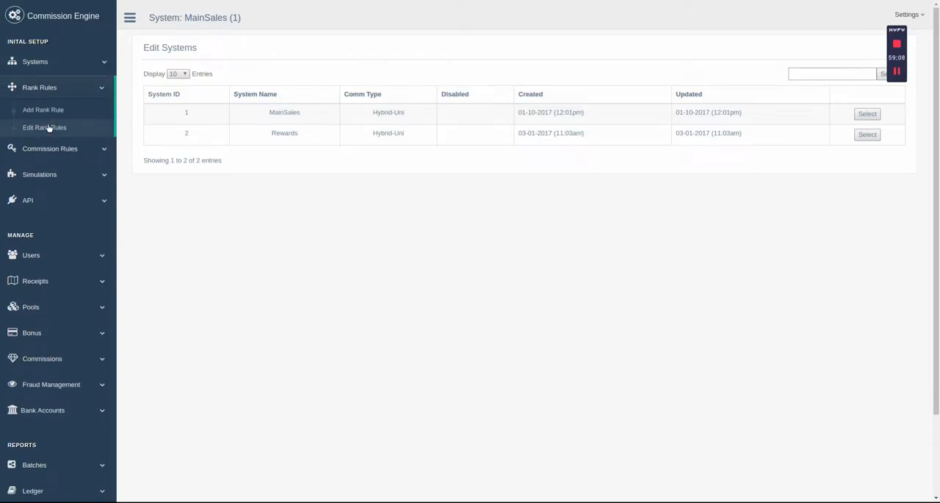
# View the MainSales rank rules, then the commission rules list with generation percentages per rank.
pyautogui.click(44, 127)
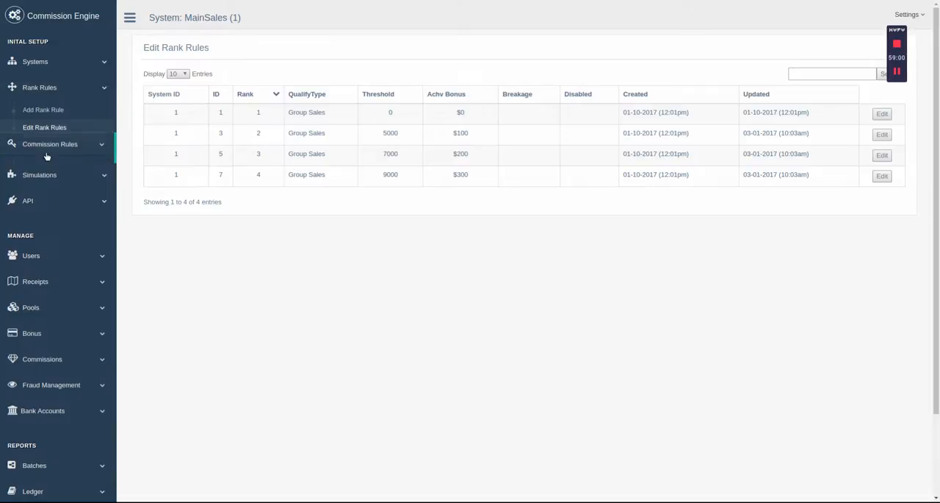
pyautogui.click(50, 144)
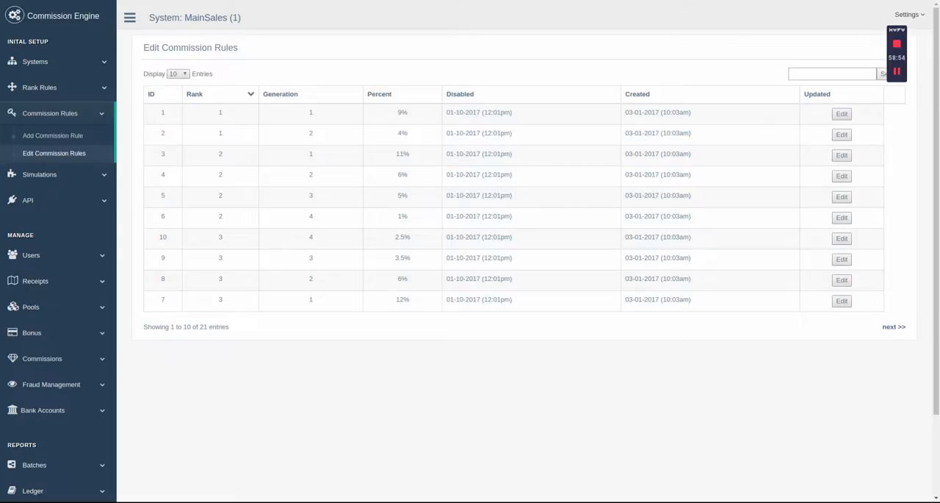
# Enable Simulations mode from the Simulations sidebar group to protect live data.
pyautogui.click(40, 152)
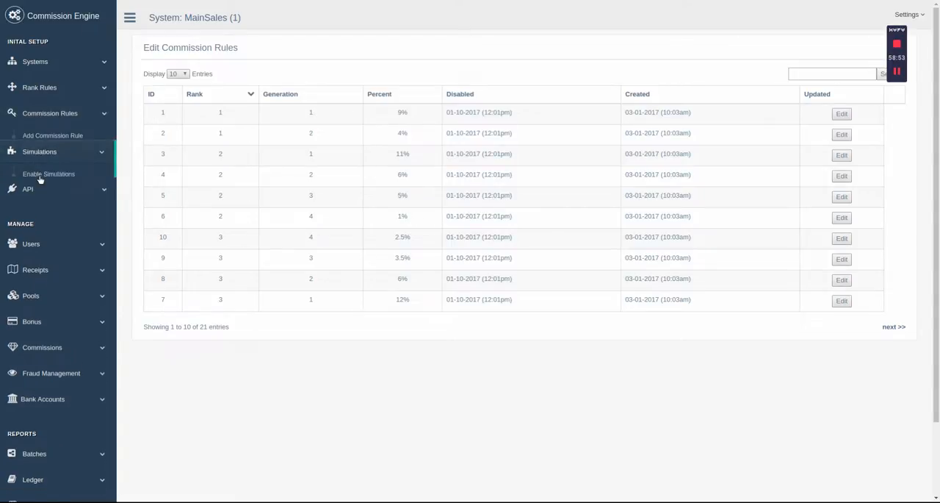
pyautogui.click(48, 174)
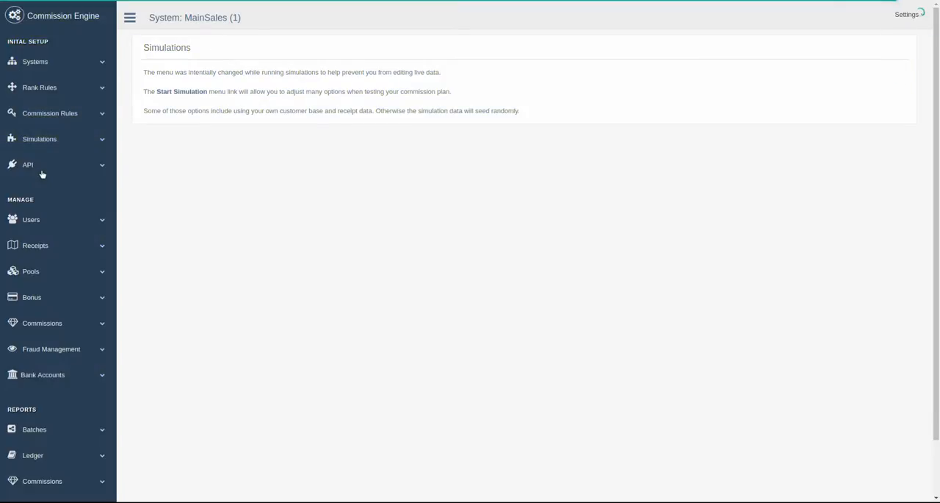
# Review the managed API keys, then view the Remote Integration Help with PHP add-user and add-receipt examples.
pyautogui.click(26, 164)
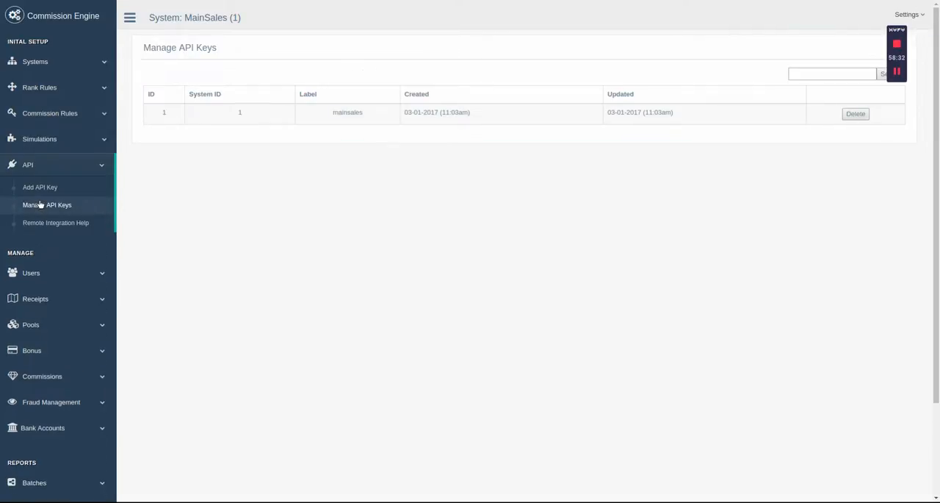
pyautogui.moveTo(39, 223)
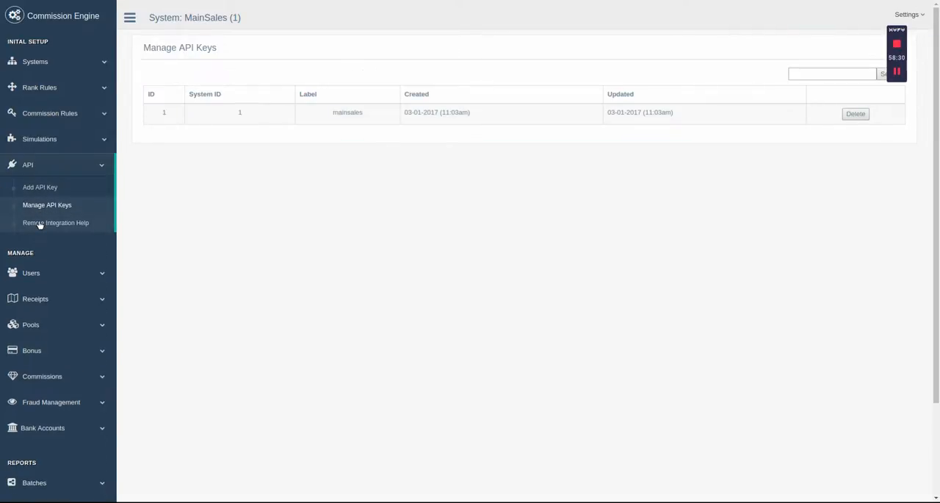
pyautogui.click(56, 224)
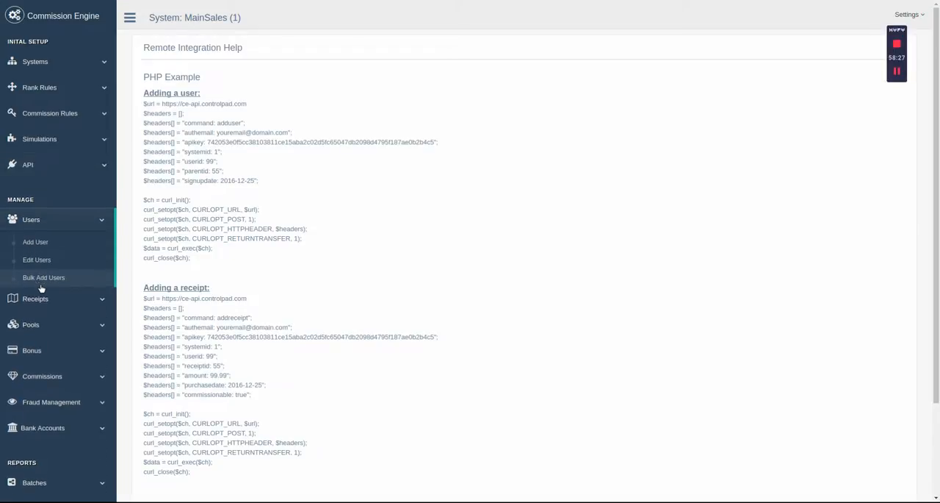
# Show the Edit Users list of 100,000 entries with user, parent and sponsor IDs.
pyautogui.click(37, 258)
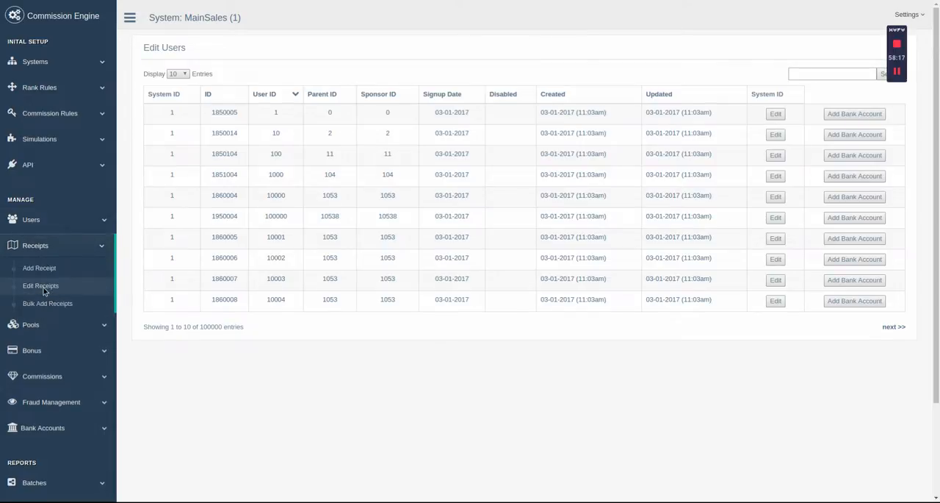
# Show the Edit Receipts list of about 100,937 entries, then expand Pools and Commissions.
pyautogui.click(41, 286)
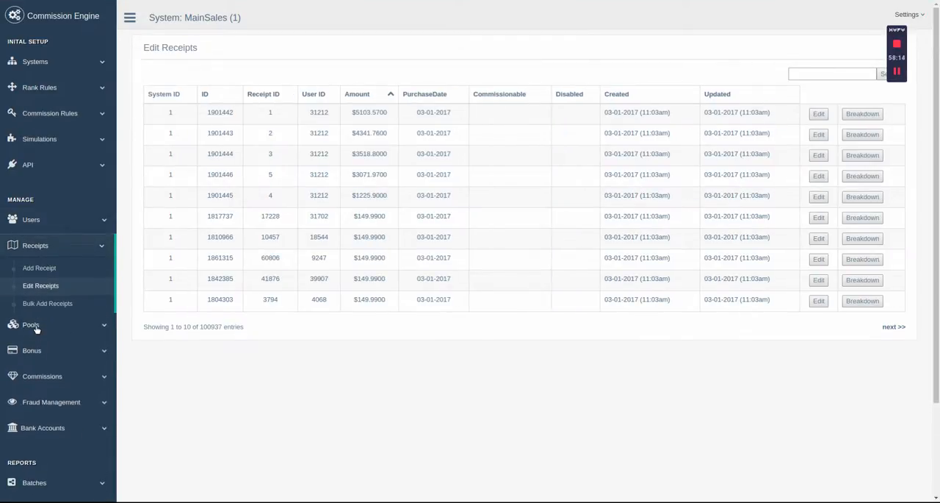
pyautogui.click(31, 324)
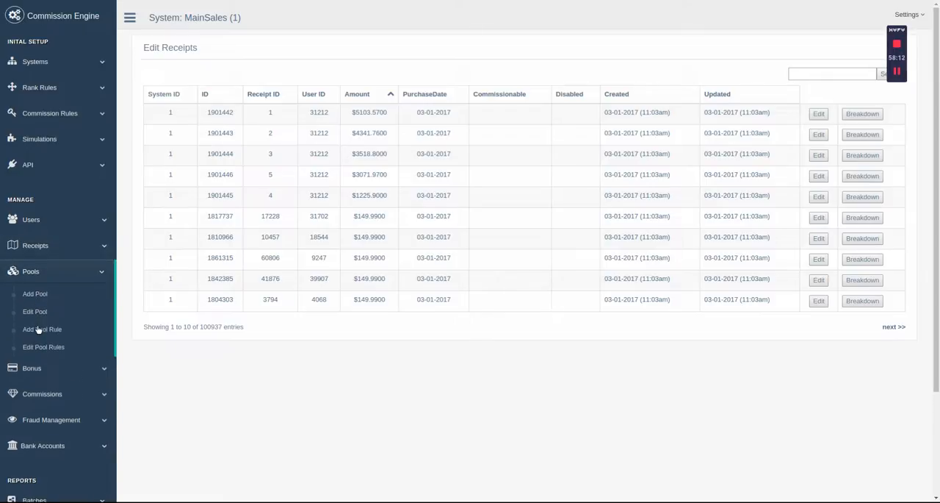
pyautogui.moveTo(36, 312)
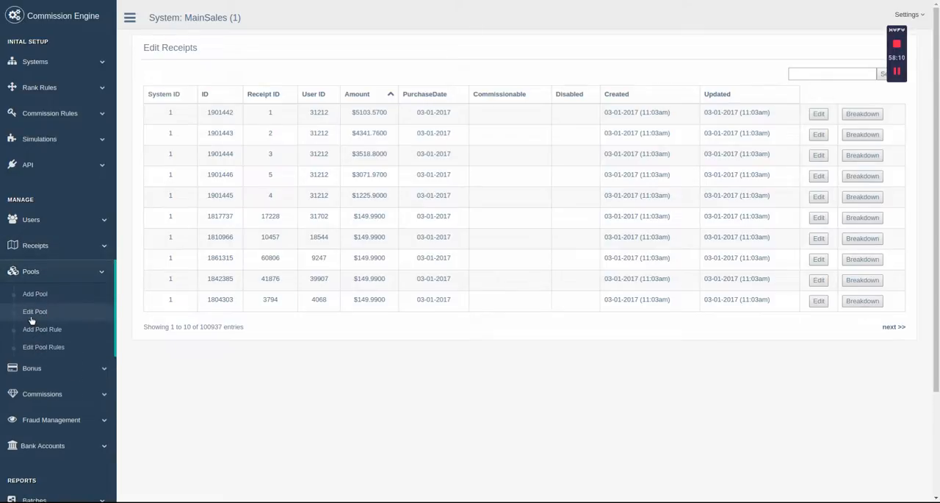
pyautogui.moveTo(47, 377)
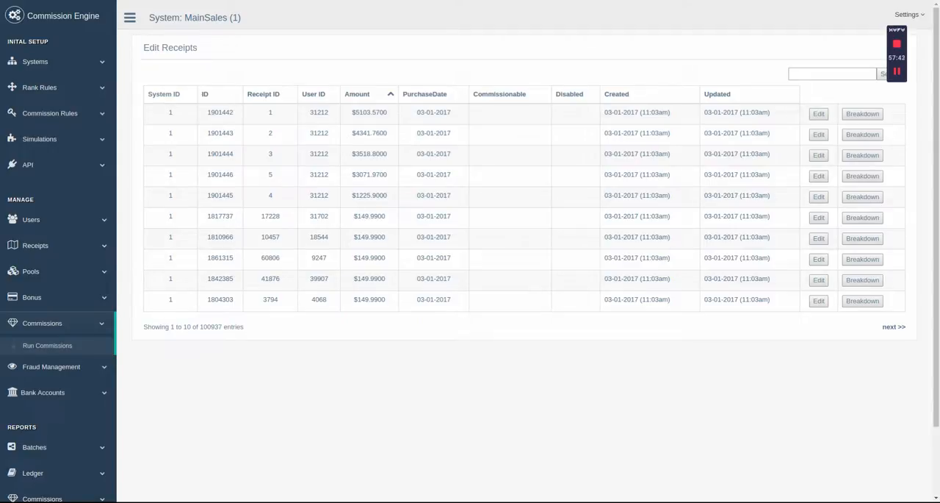
pyautogui.moveTo(46, 376)
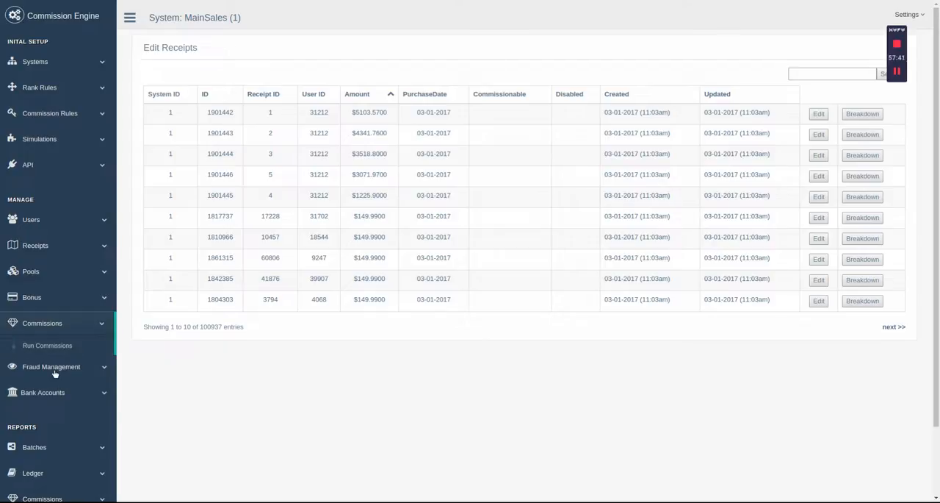
# View Receipt Sumation under Fraud Management and sort its 63,096 entries by amount, largest first.
pyautogui.click(50, 368)
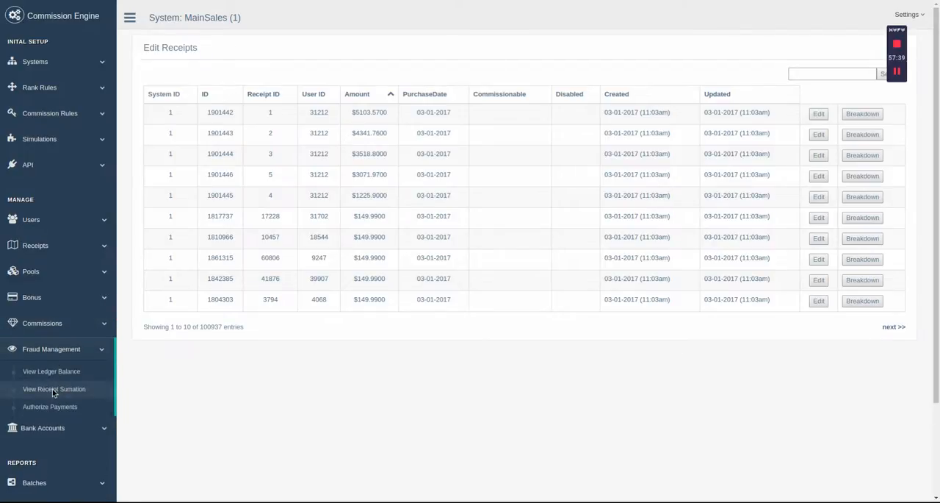
pyautogui.click(52, 388)
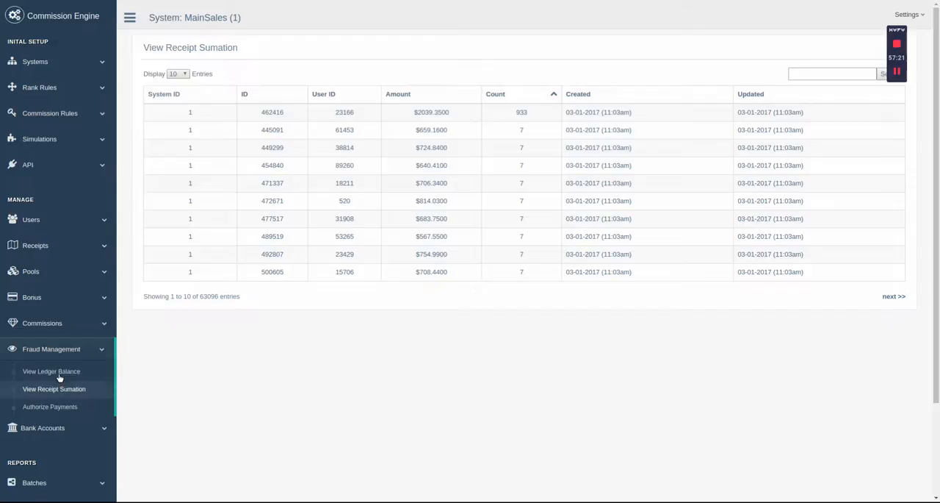
pyautogui.moveTo(523, 114)
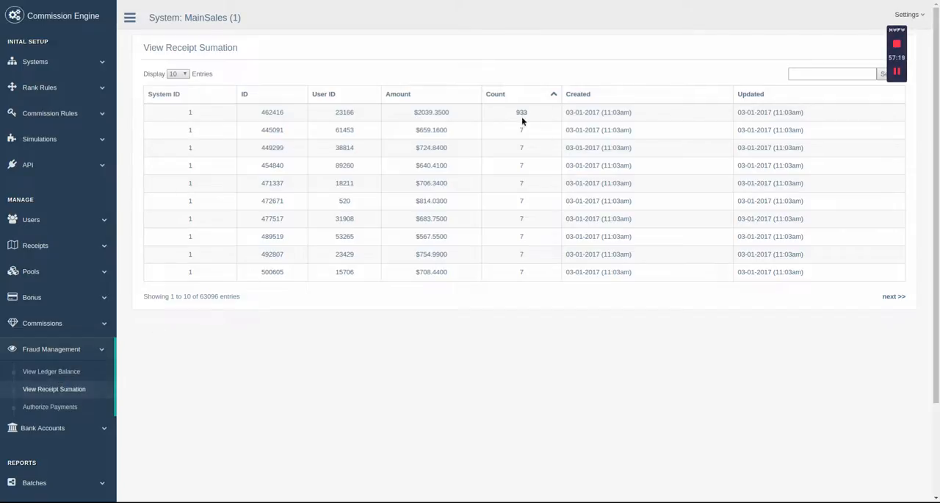
pyautogui.click(400, 94)
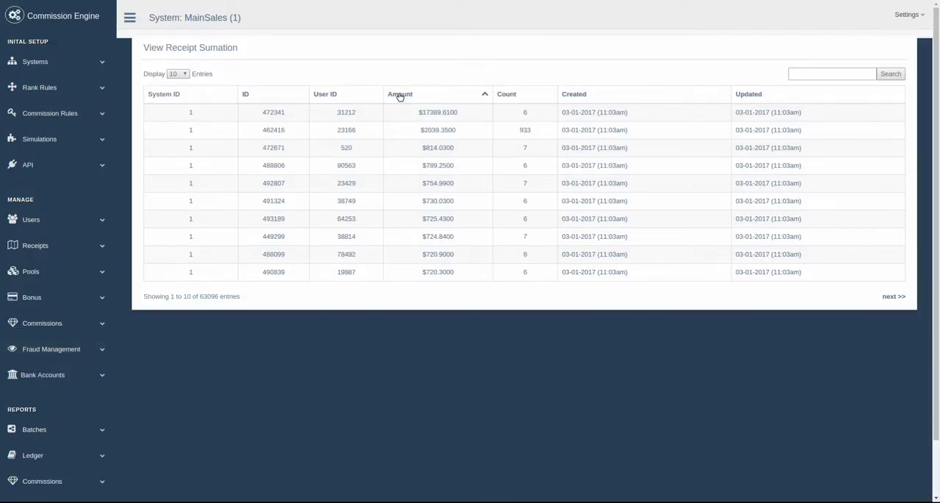
pyautogui.click(51, 349)
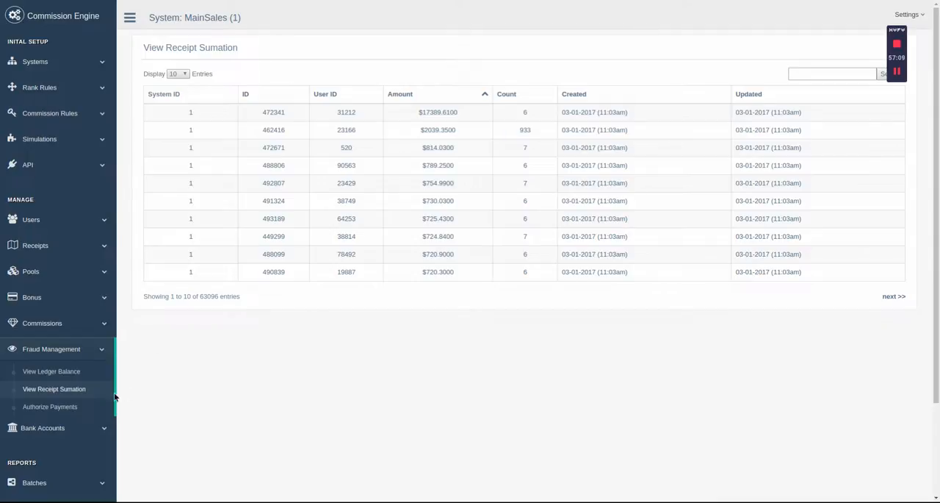
# Show the Authorize Payments list of about 11,584 unauthorized payments, then expand Bank Accounts.
pyautogui.click(50, 406)
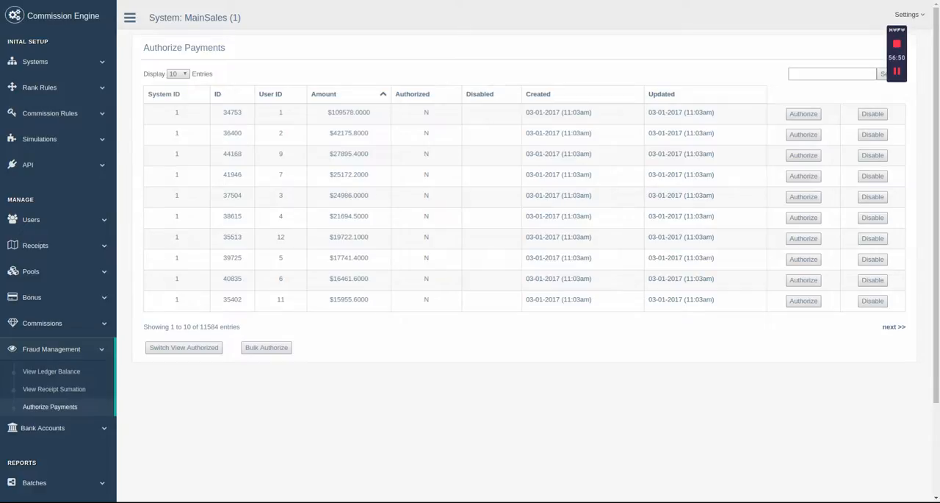
pyautogui.click(44, 374)
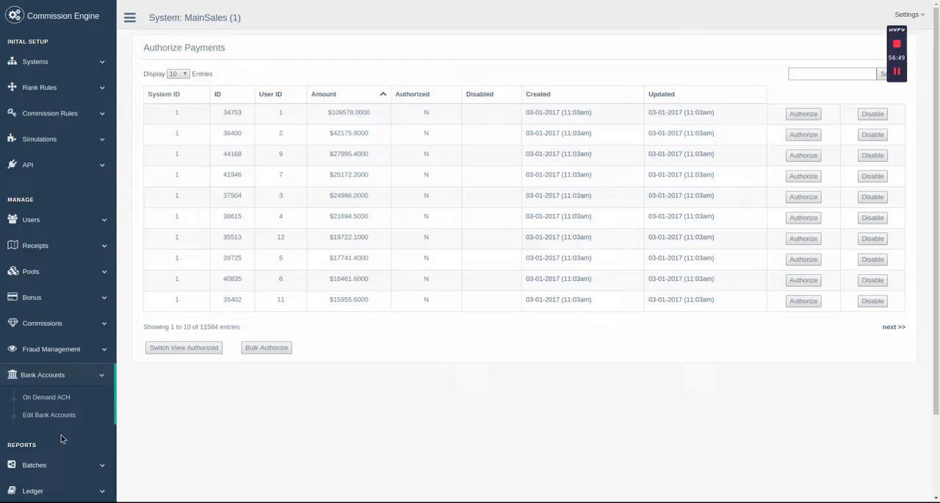